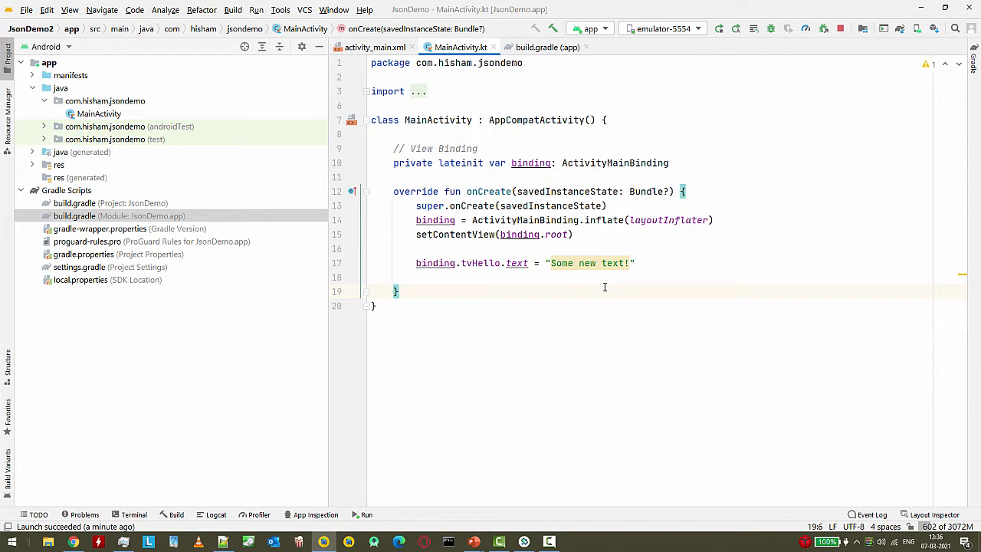
mouse_move(570, 343)
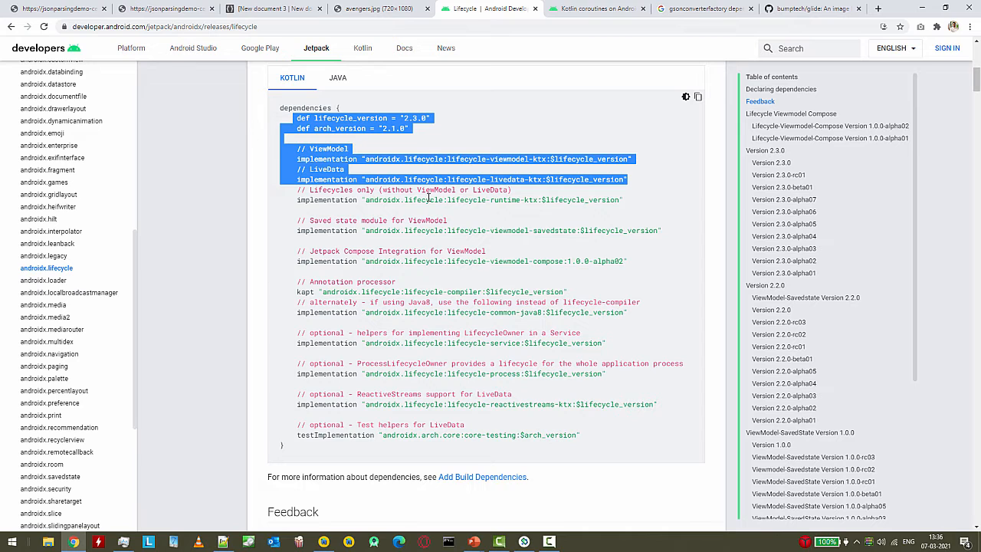
Select the lifecycle version definitions with the ViewModel and LiveData dependency lines in the docs
left_click(230, 26)
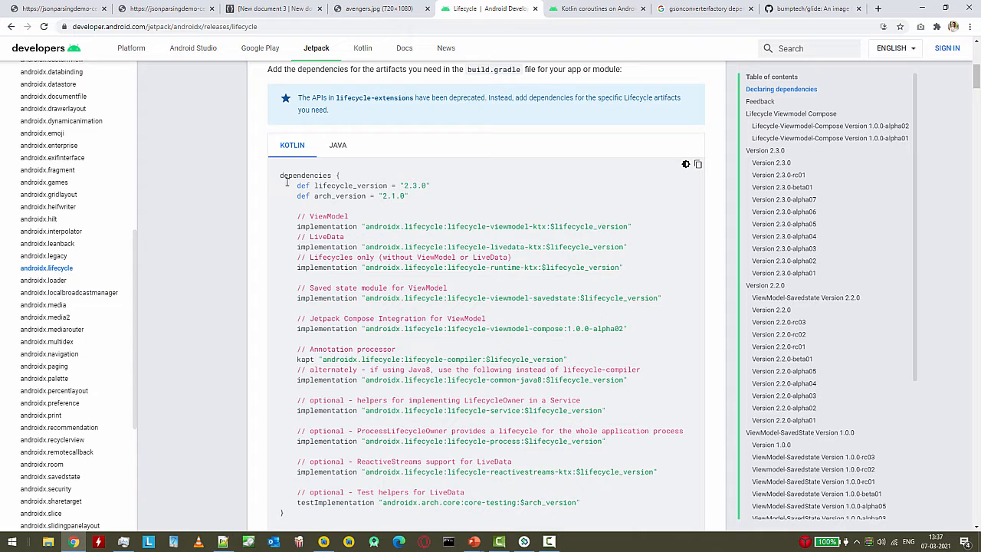
left_click_drag(298, 186, 628, 247)
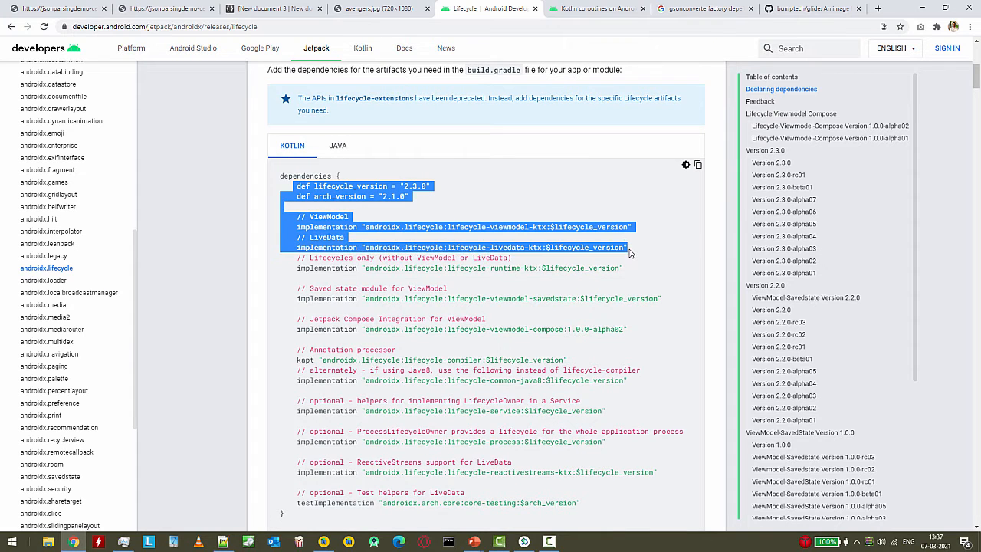
scroll("down", 3)
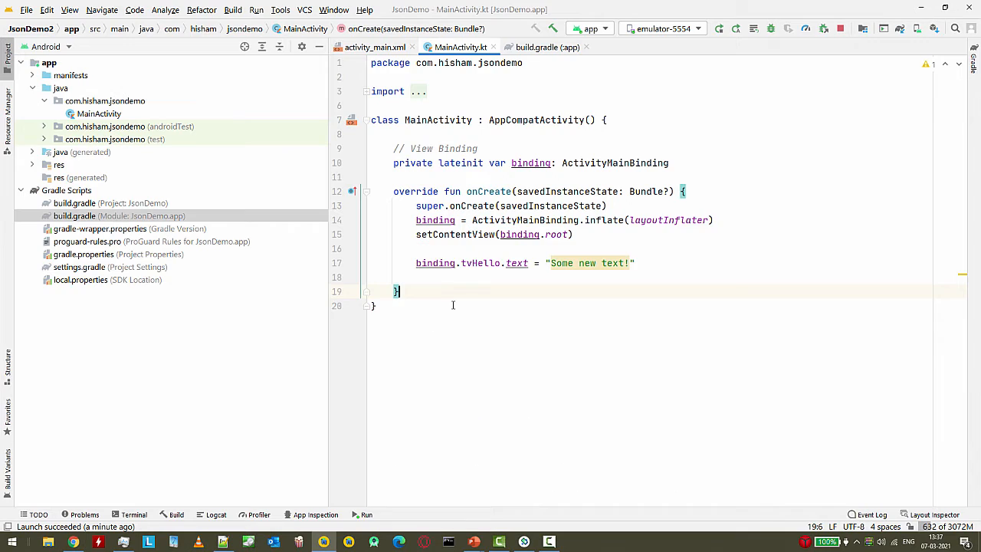
Bring up the app module's build.gradle to its dependencies section
left_click(545, 46)
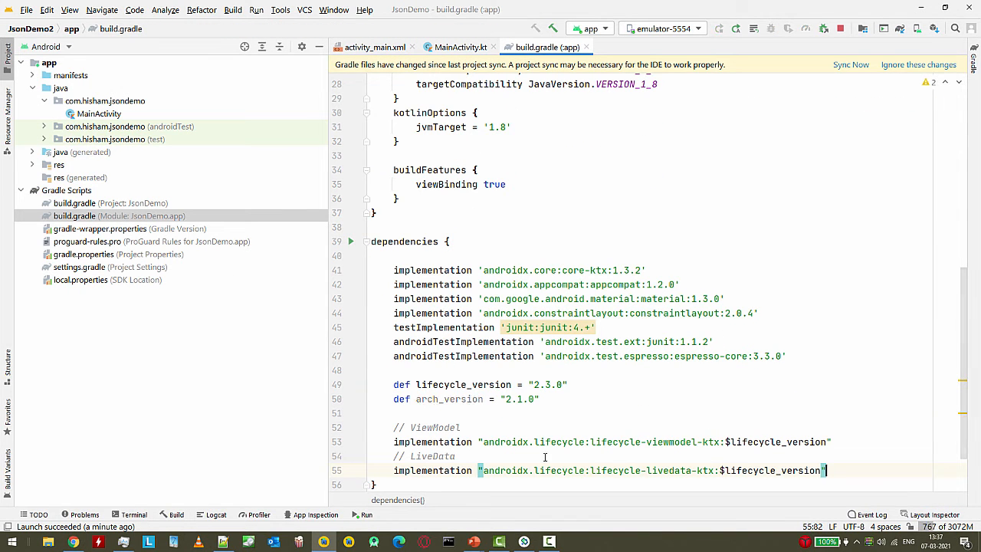
scroll("up", 3)
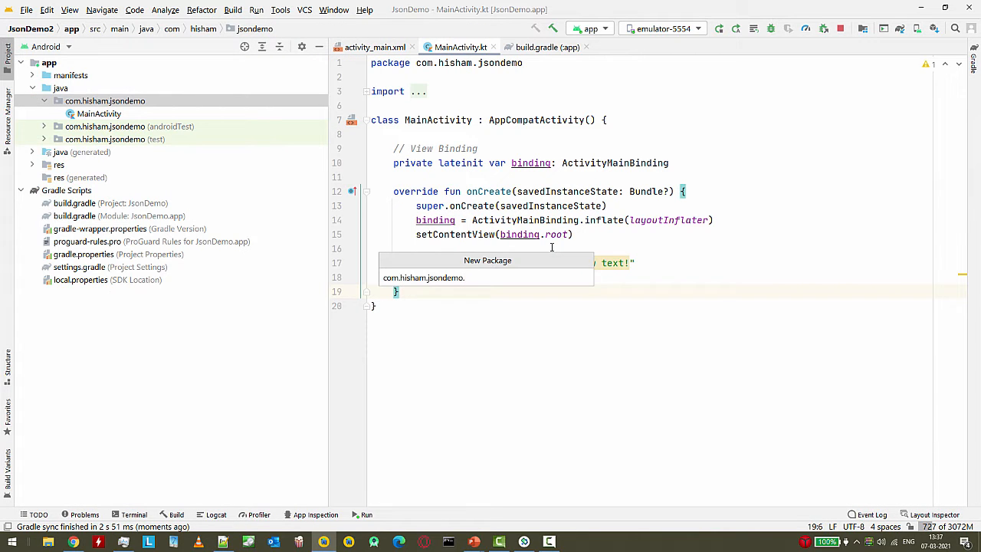
Create a Kotlin class named MainViewModel inside the vm package
right_click(83, 114)
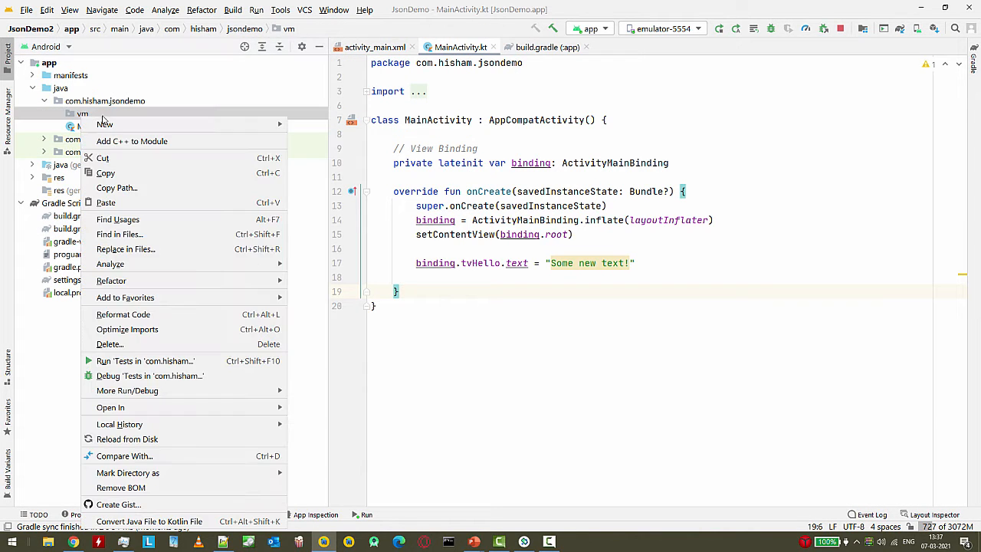
left_click(104, 123)
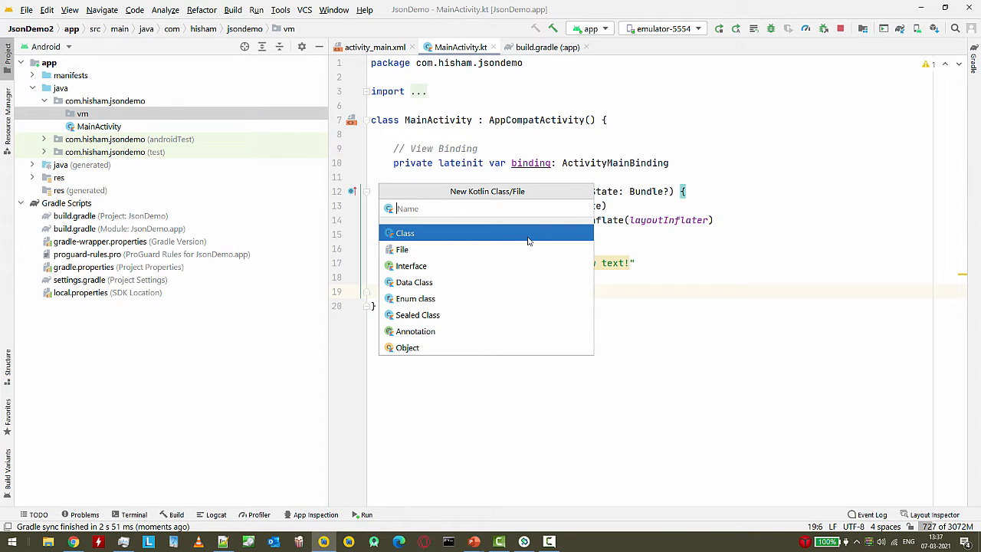
type("ViewModel")
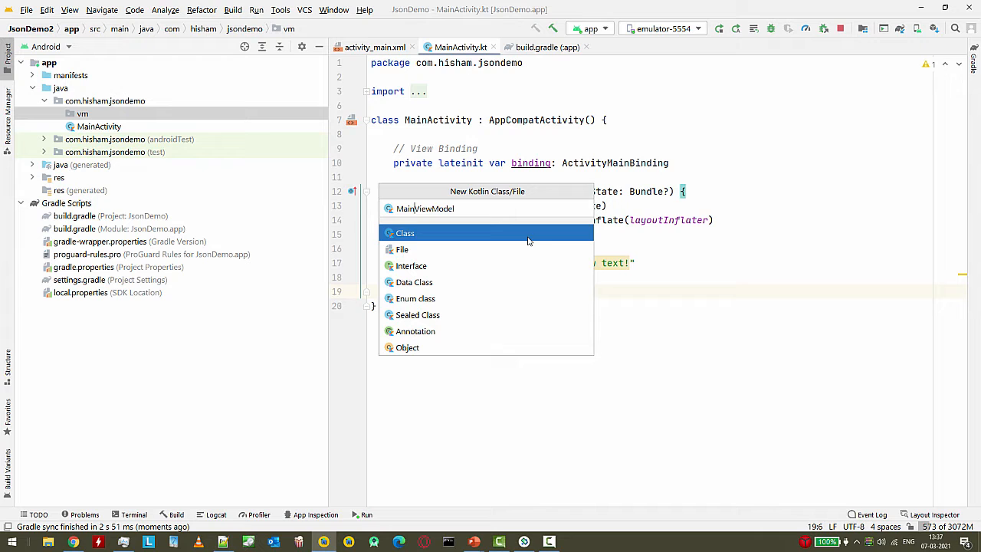
left_click(405, 233)
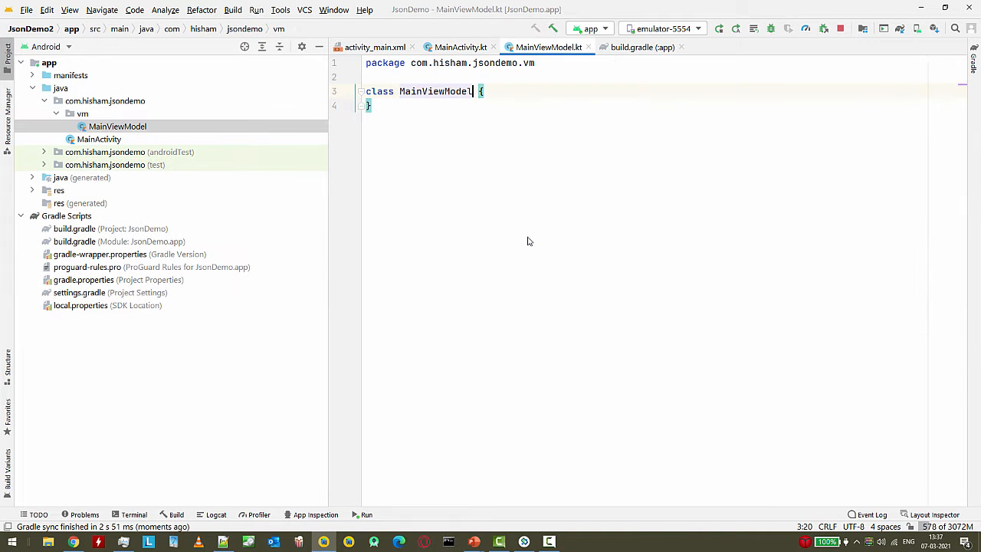
Make MainViewModel extend ViewModel()
type(": ViewModel")
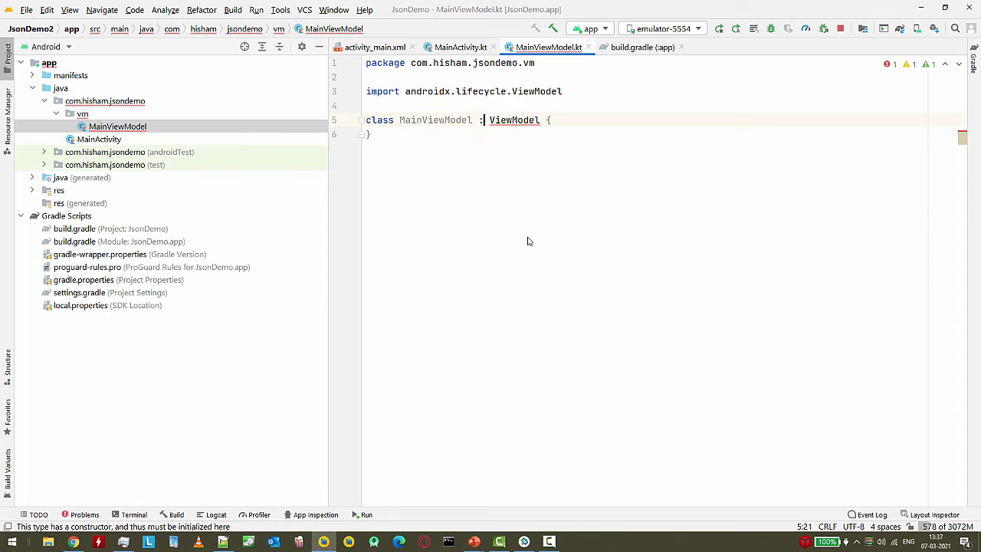
type("()")
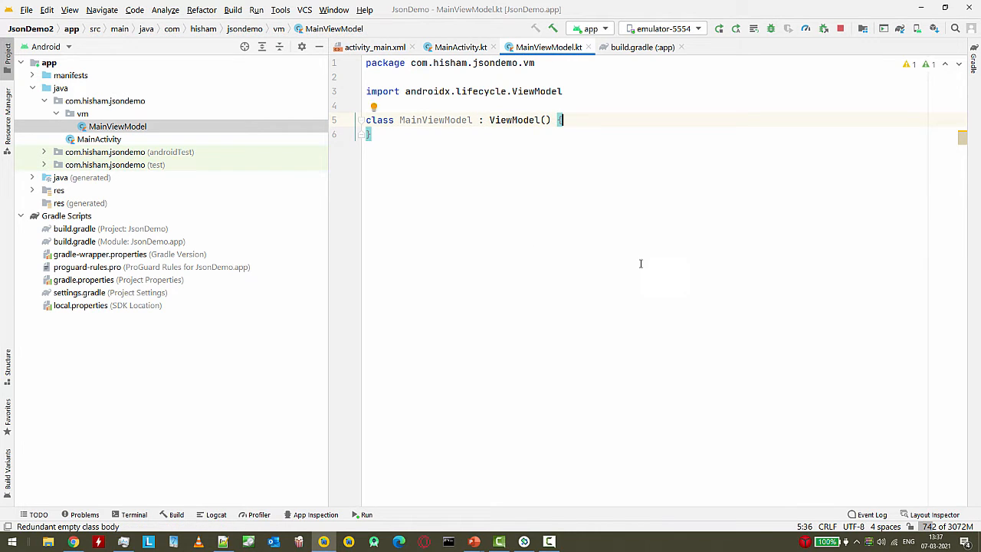
mouse_move(657, 256)
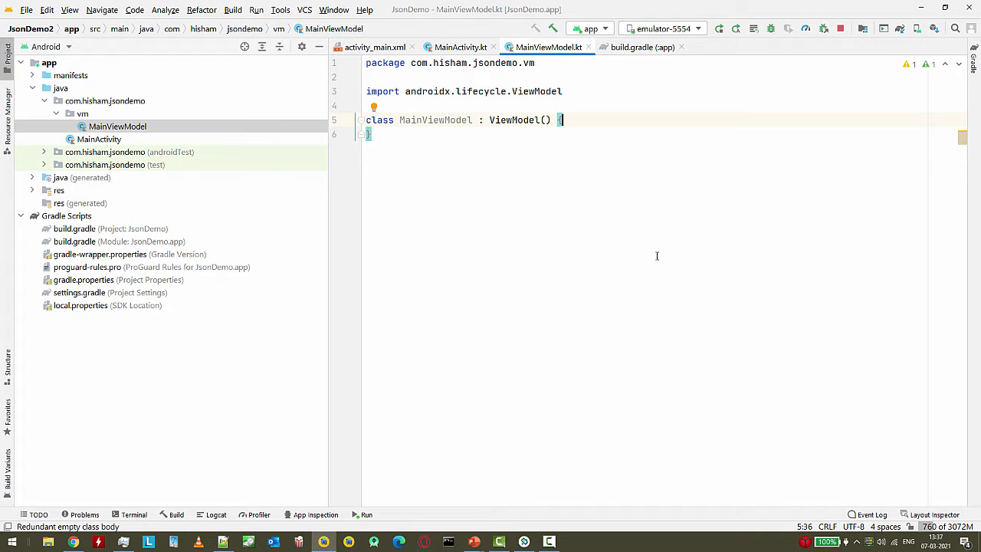
mouse_move(484, 185)
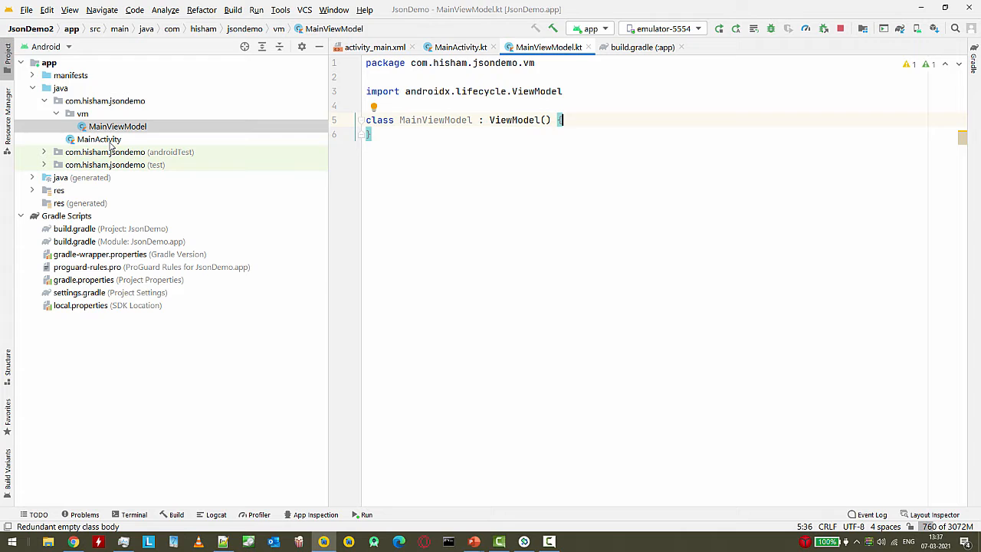
Declare a private lateinit var viewModel: MainViewModel in MainActivity
left_click(98, 138)
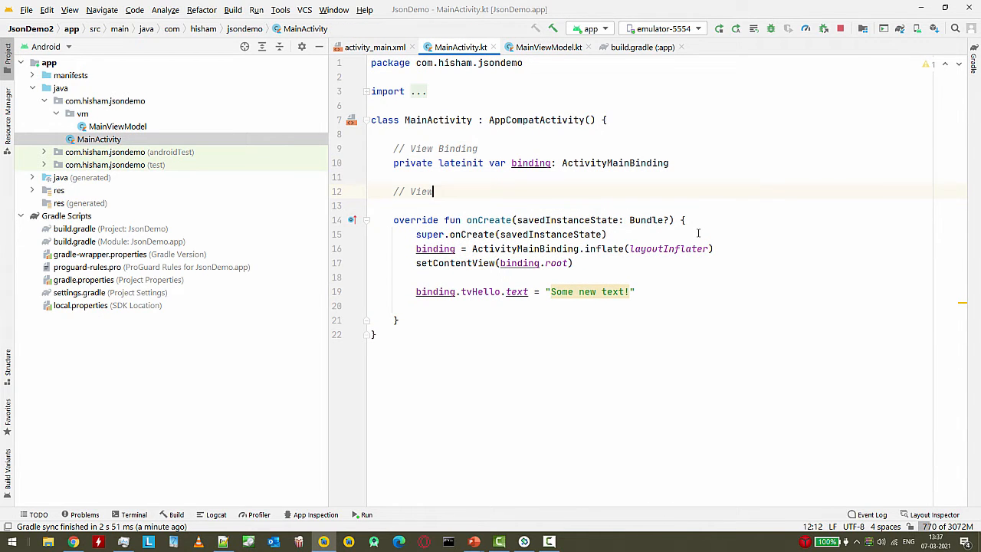
type("Model")
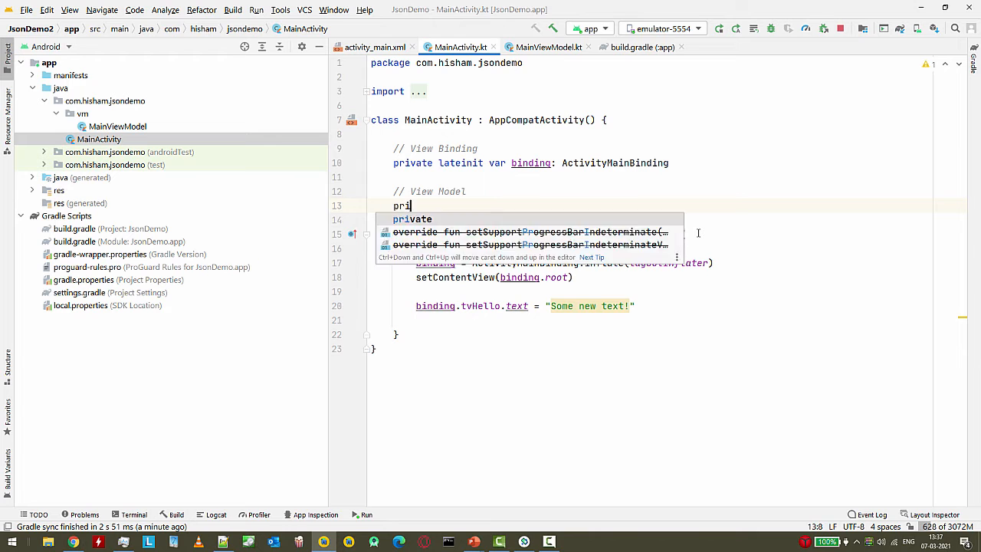
type("vate lateinit var_vi")
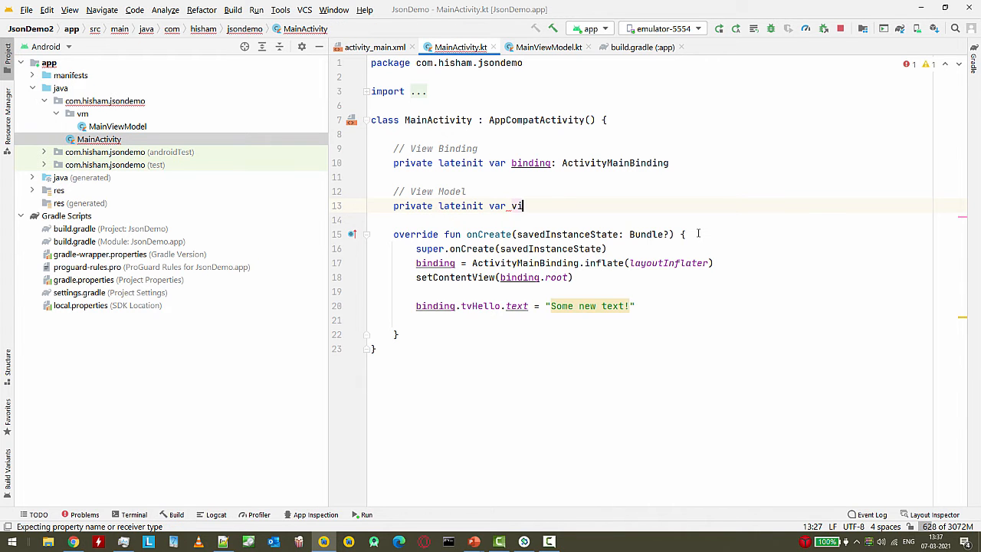
type("ewModel: MainViewModel")
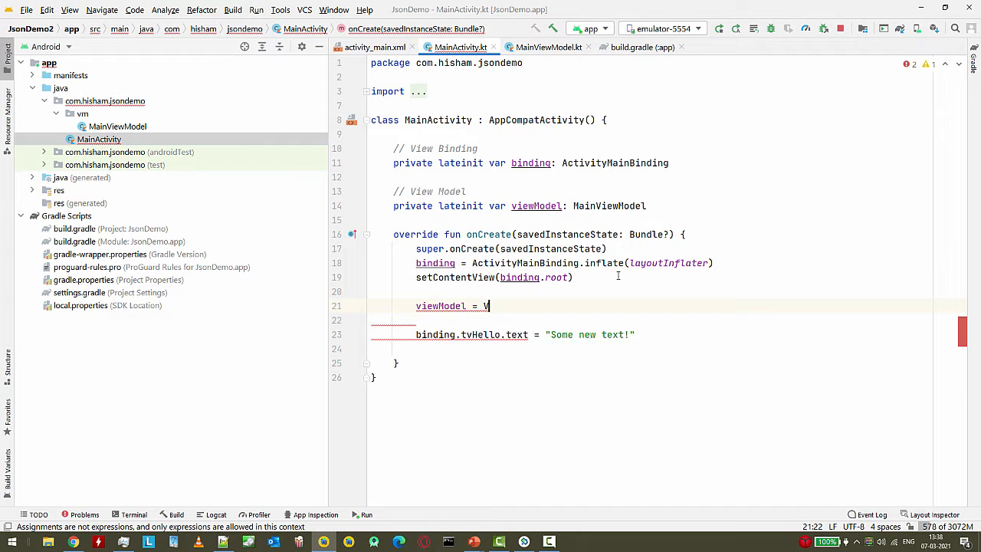
Initialize viewModel in onCreate via ViewModelProvider(this)[MainViewModel::class.java]
type("iewMo")
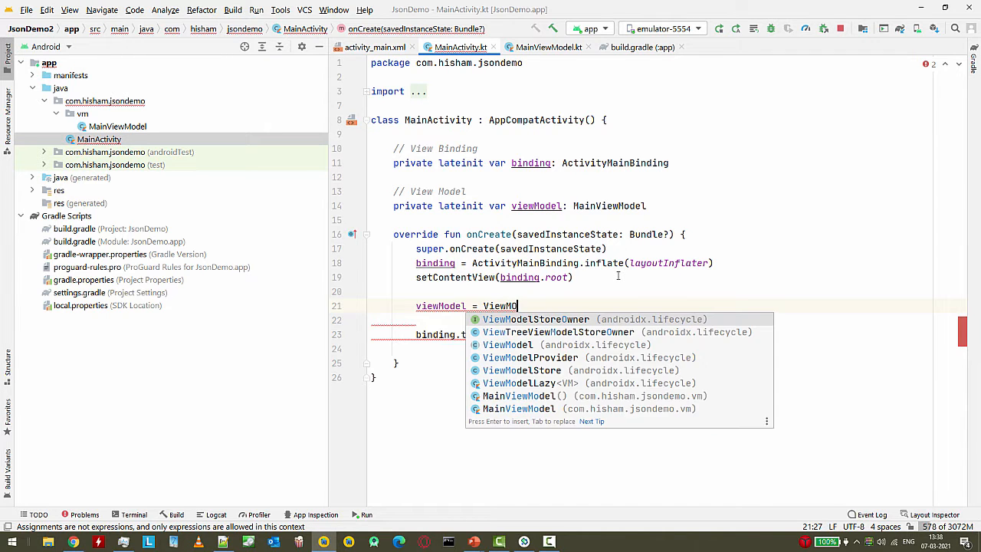
type("OPr")
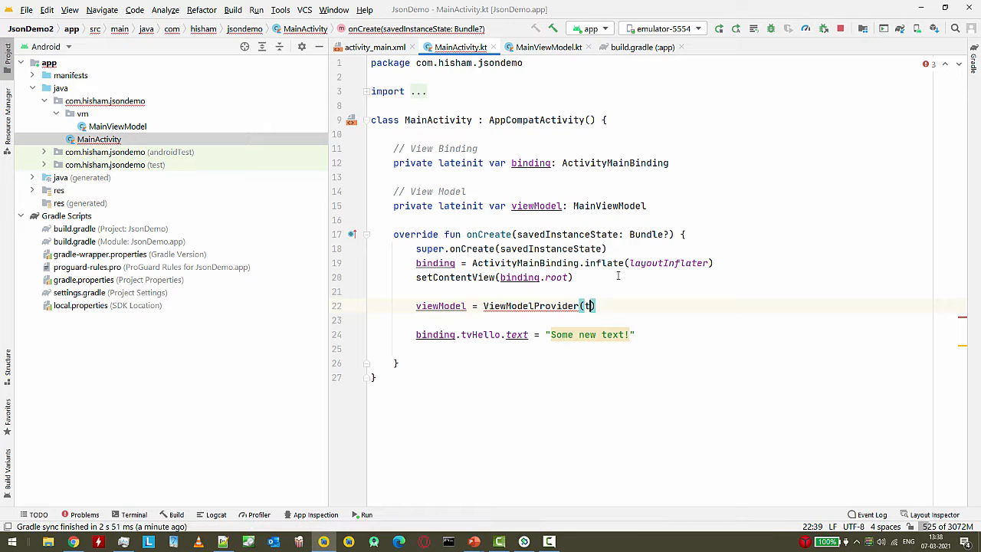
type("owner: this)[")
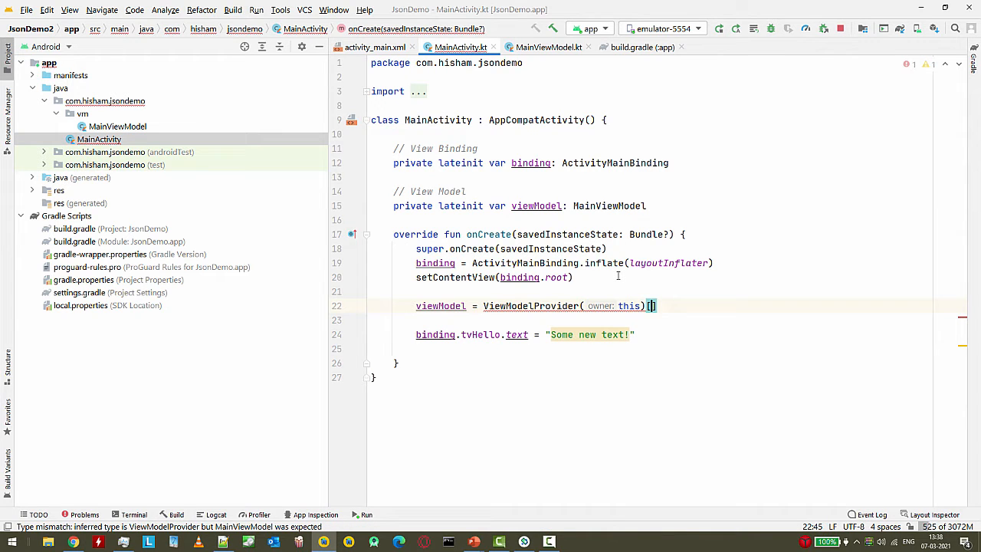
type("Main")
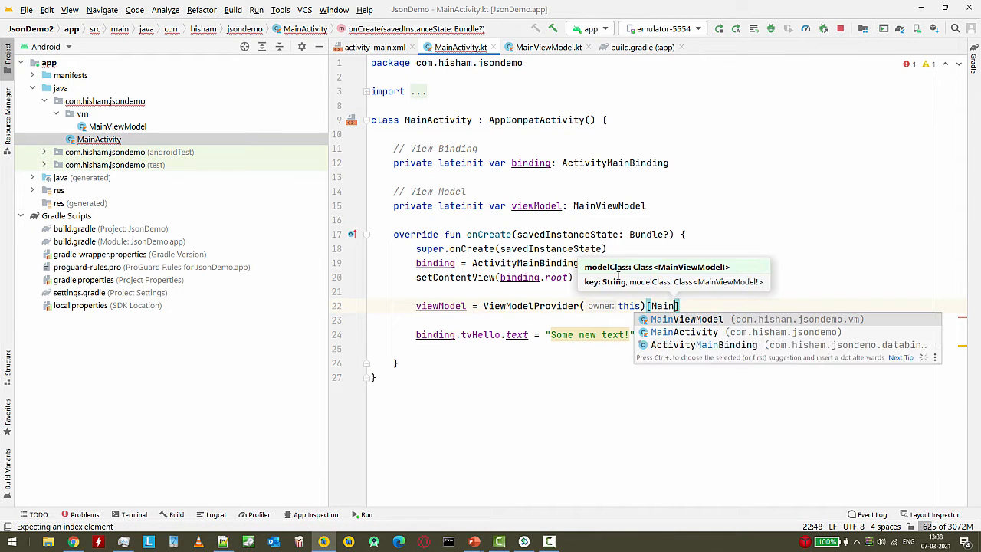
type("MainViewModel::class.java")
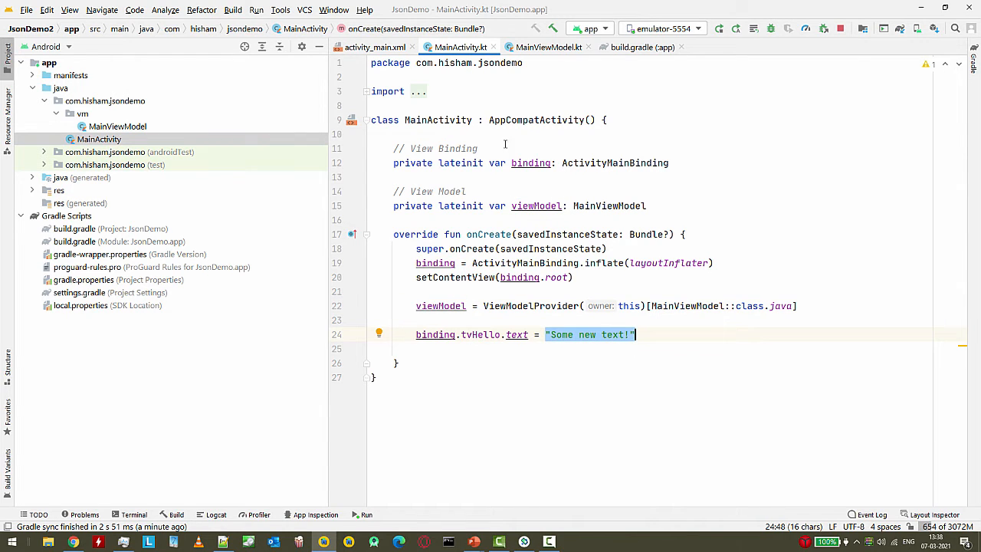
mouse_move(564, 169)
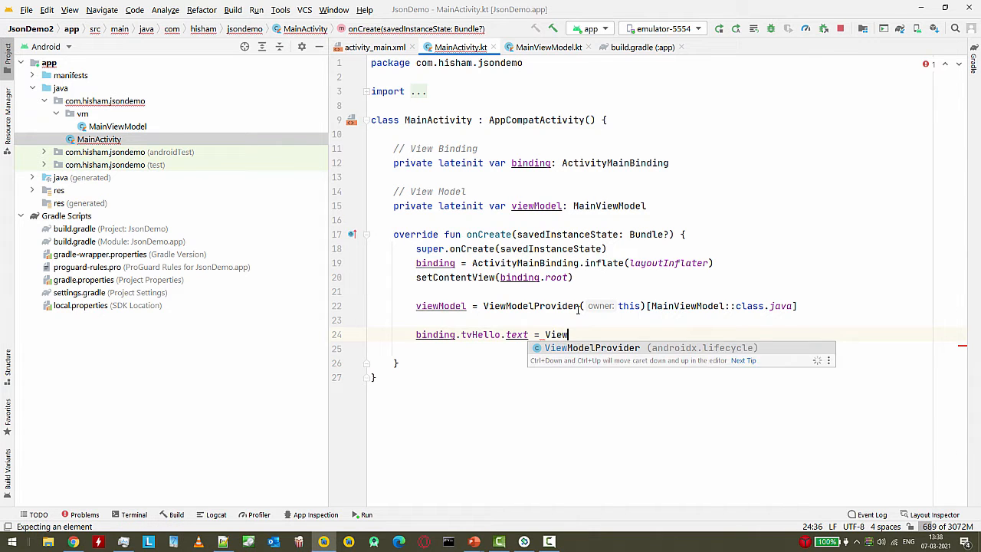
Assign tvHello's text from viewModel.textHello instead of the fixed string
type("viewModel.")
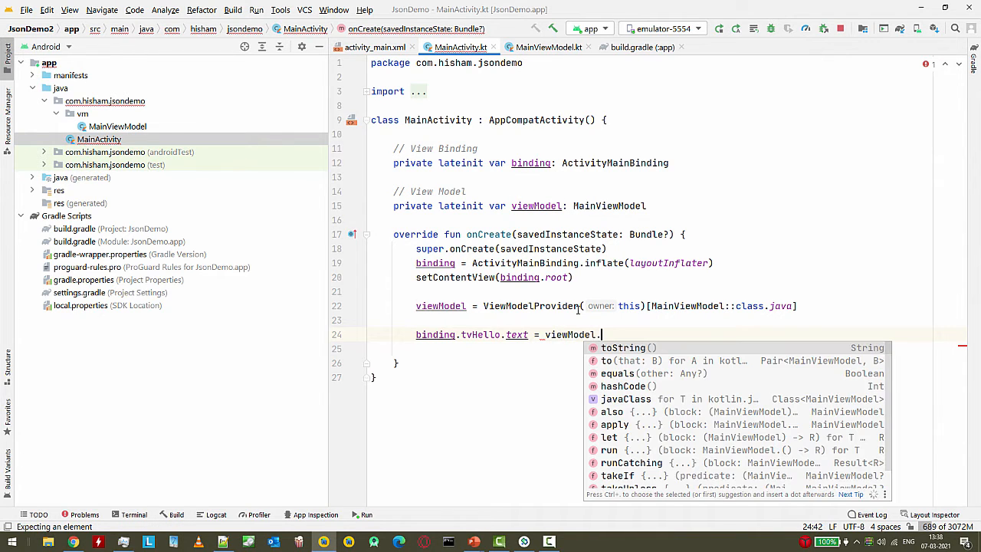
type("text")
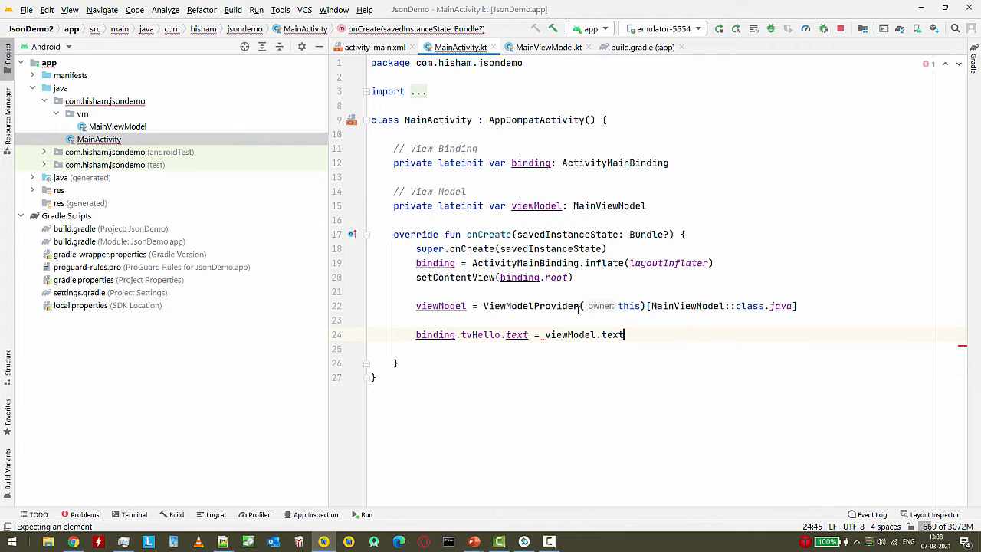
type("Hello")
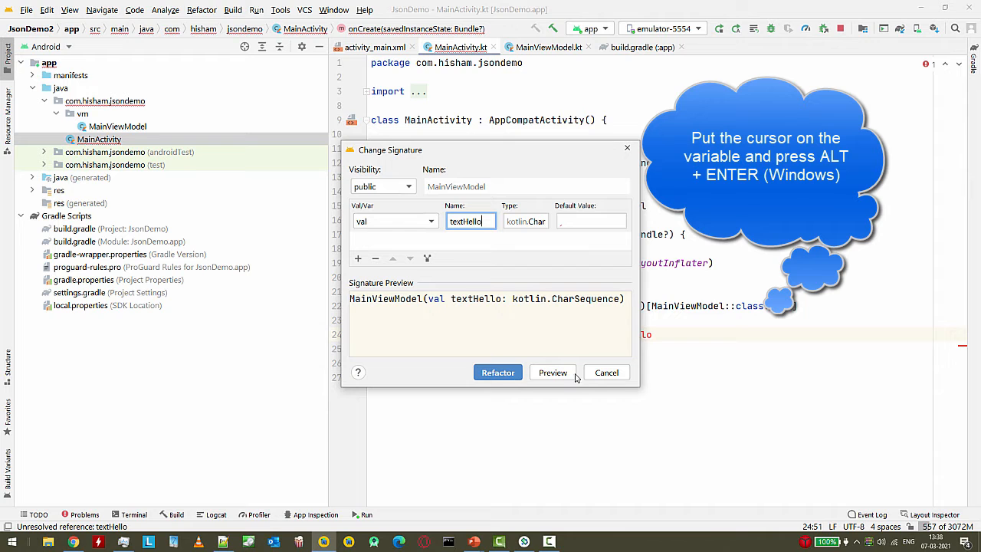
Create textHello as a member property of MainViewModel via the quick fix
left_click(497, 372)
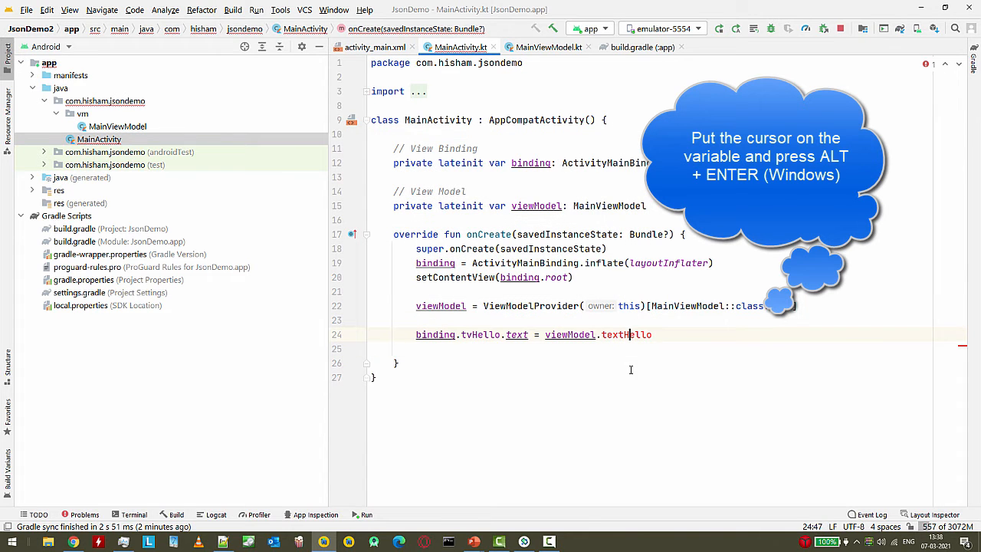
key("alt+enter")
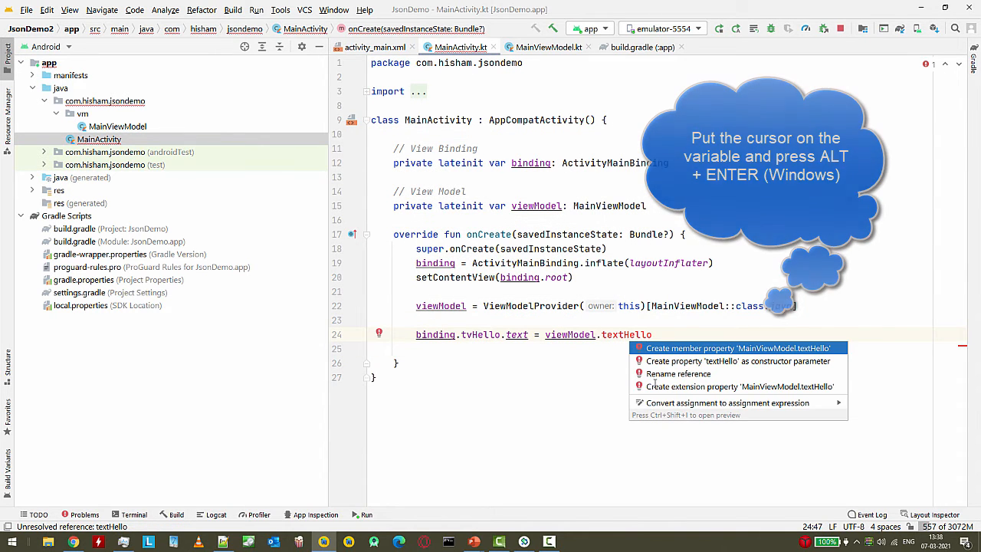
left_click(736, 348)
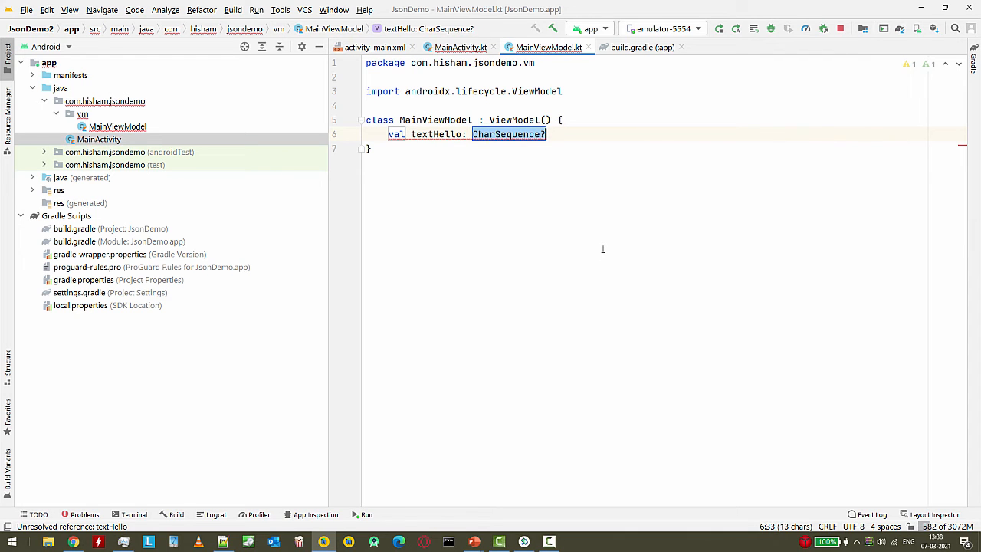
Set textHello to "Some new text from view model!" and run the app
type("\"Some new text!\"")
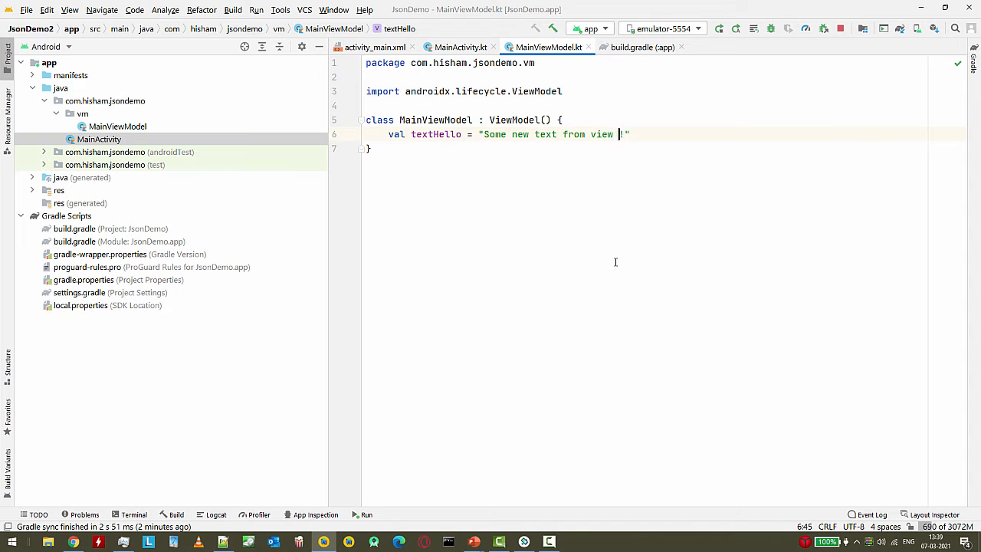
type("model")
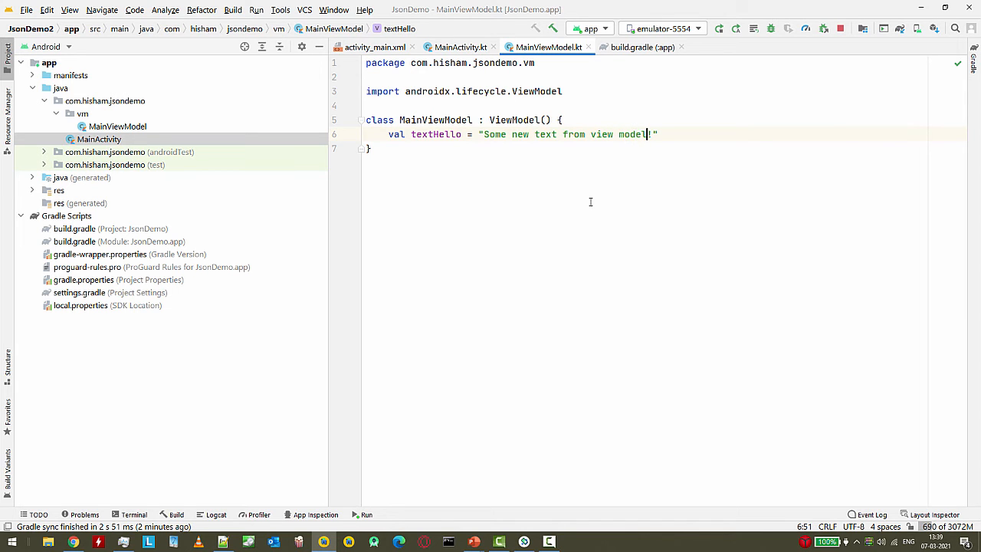
left_click(460, 46)
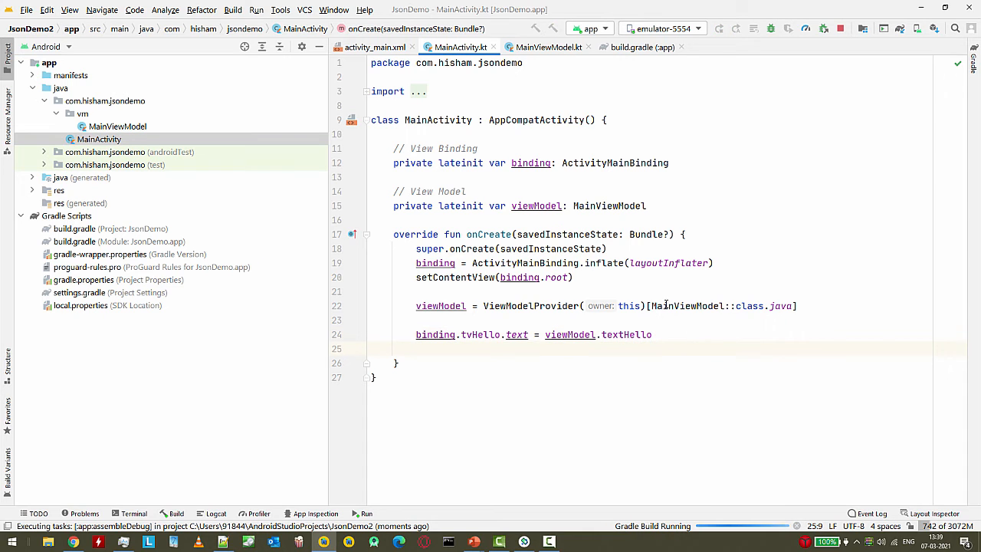
Let the build launch on the emulator, then return to the MainActivity code
left_click(547, 46)
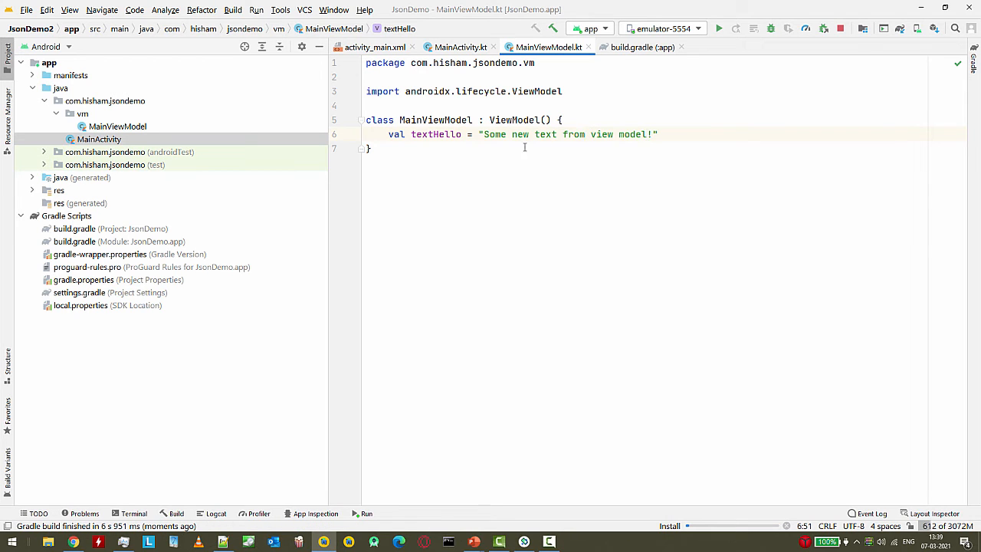
left_click(719, 28)
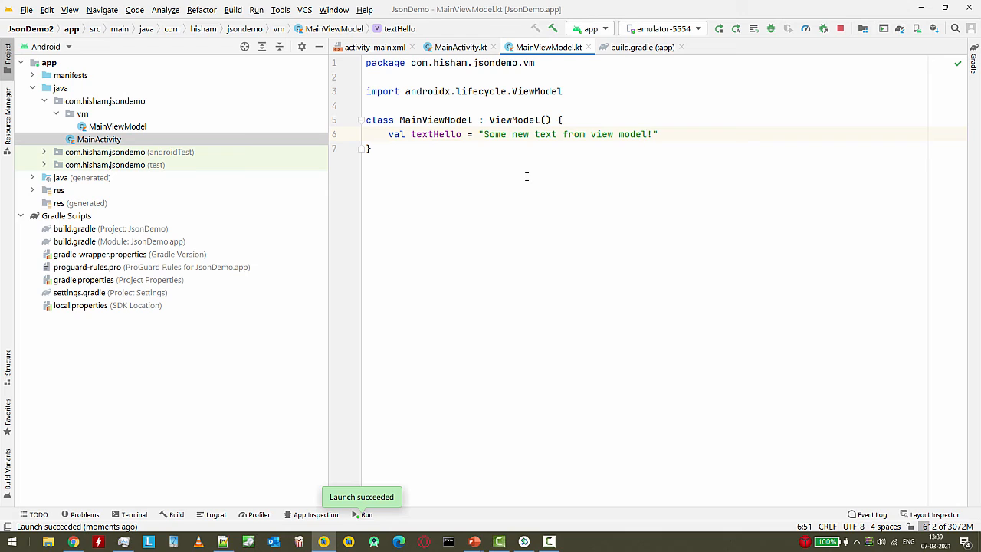
mouse_move(515, 180)
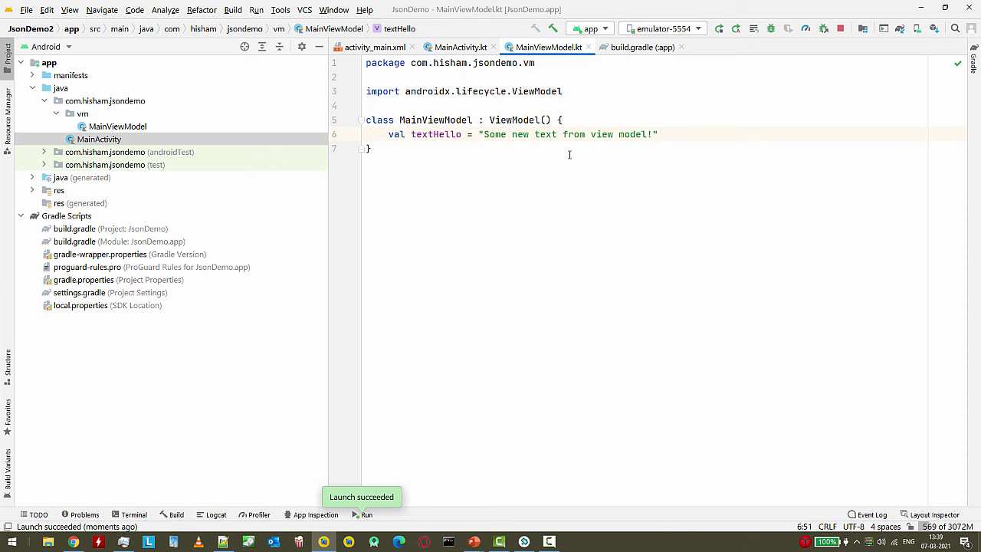
double_click(435, 120)
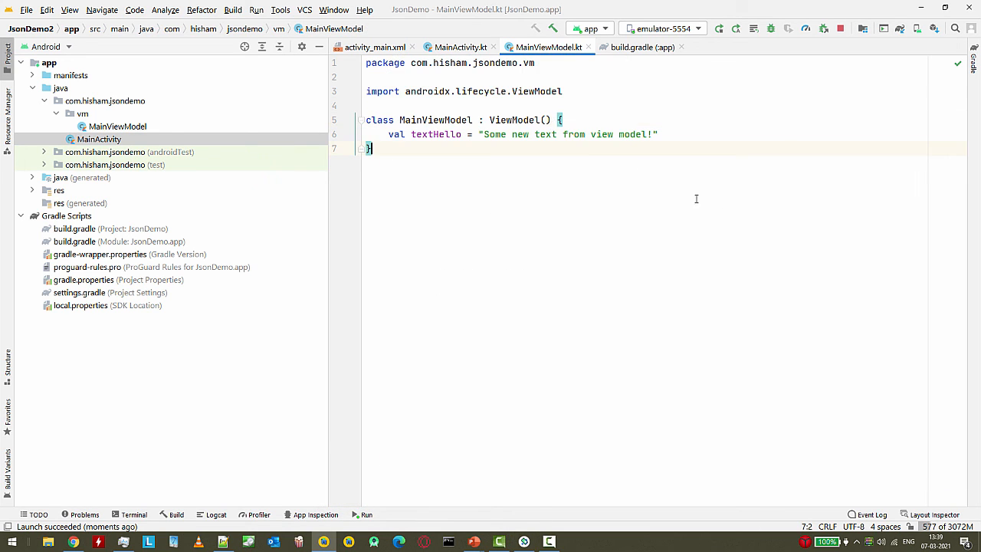
left_click(460, 46)
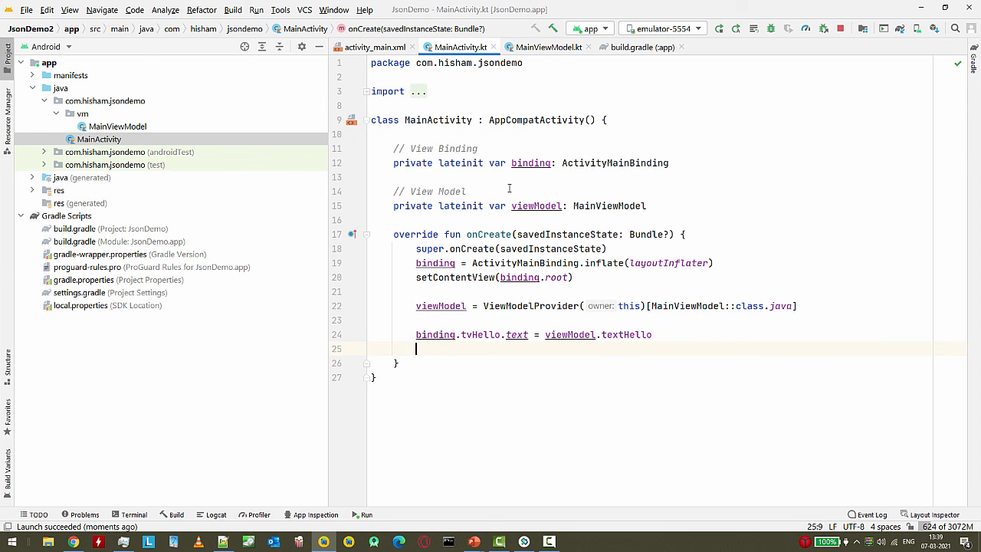